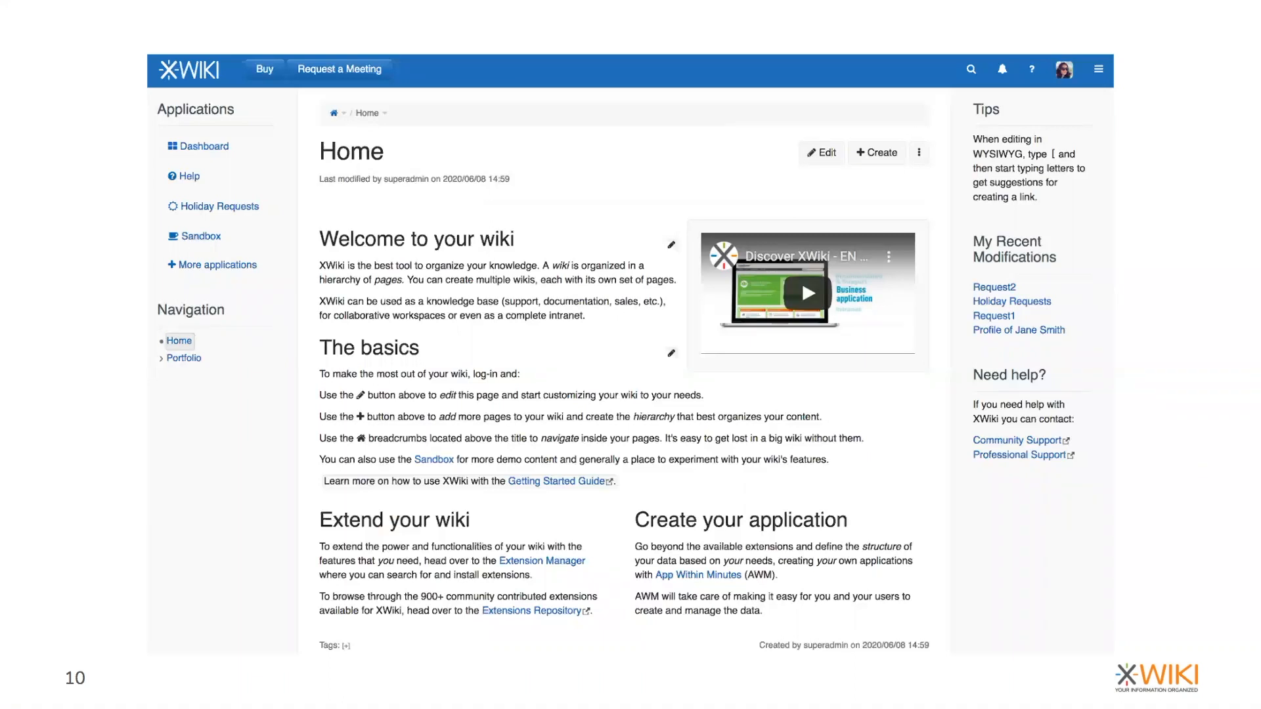
Reveal the drawer with Administer Wiki and the page, user, application and wiki indexes
{"action": "left_click", "coordinate": [1099, 69]}
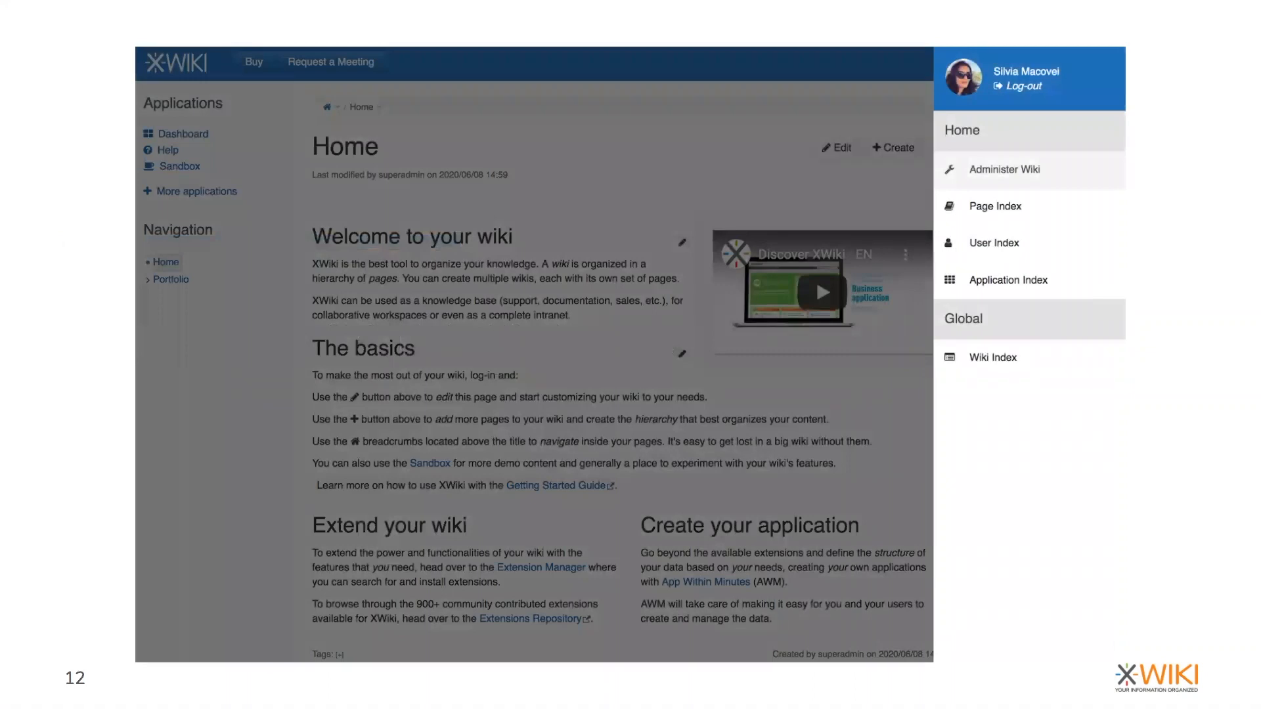
Reach the Documentation page under Portfolio > Project via the navigation tree
{"action": "left_click", "coordinate": [1003, 169]}
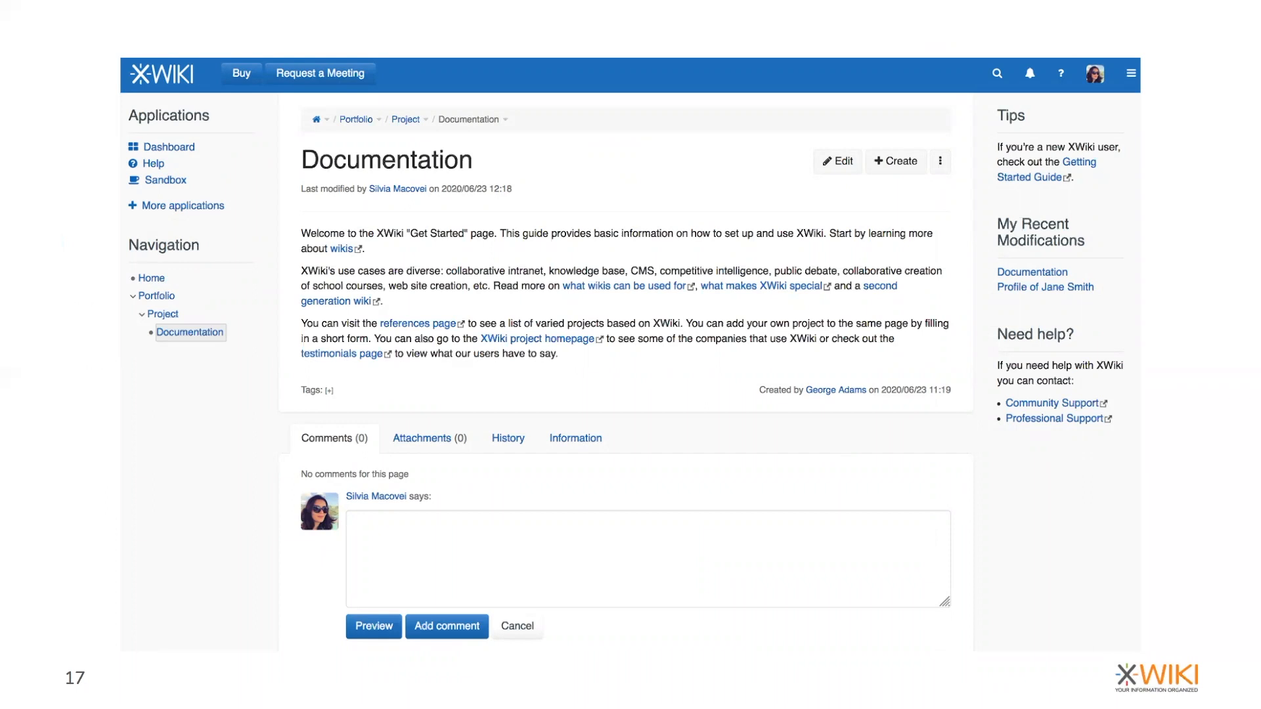
Edit the Documentation page in the WYSIWYG editor with the START UP image below its text
{"action": "left_click", "coordinate": [836, 160]}
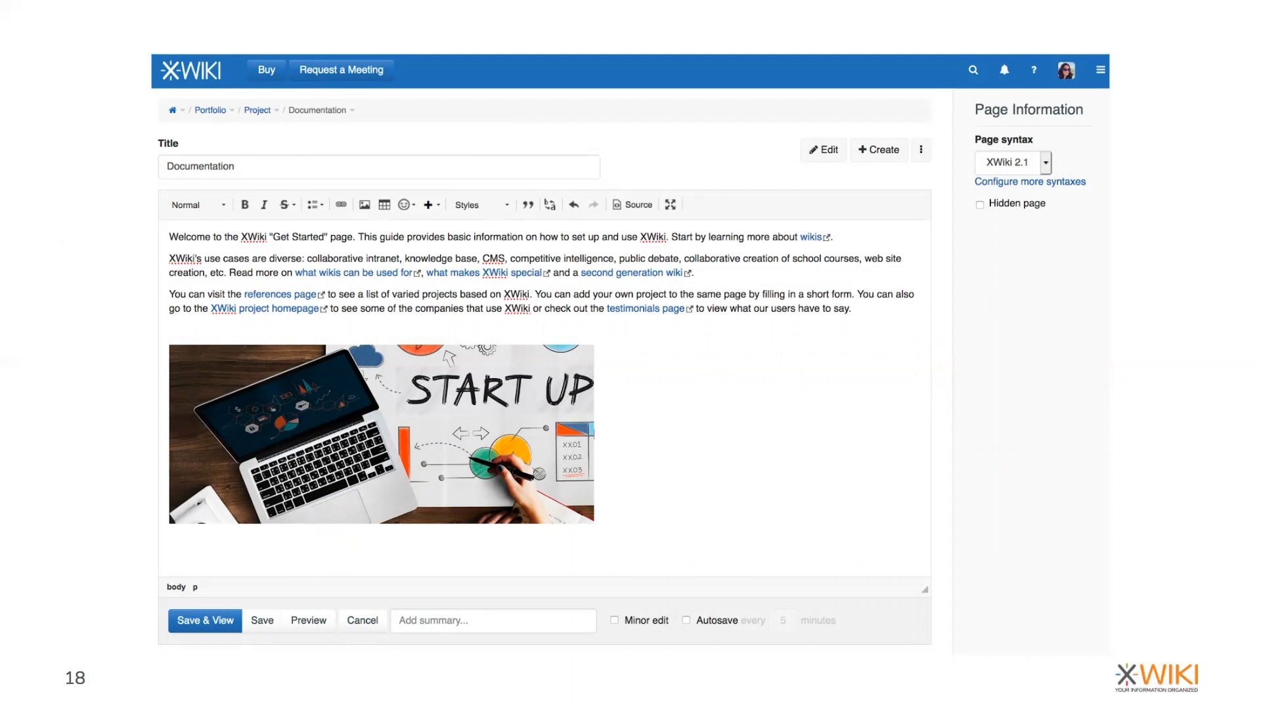
{"action": "left_click", "coordinate": [636, 204]}
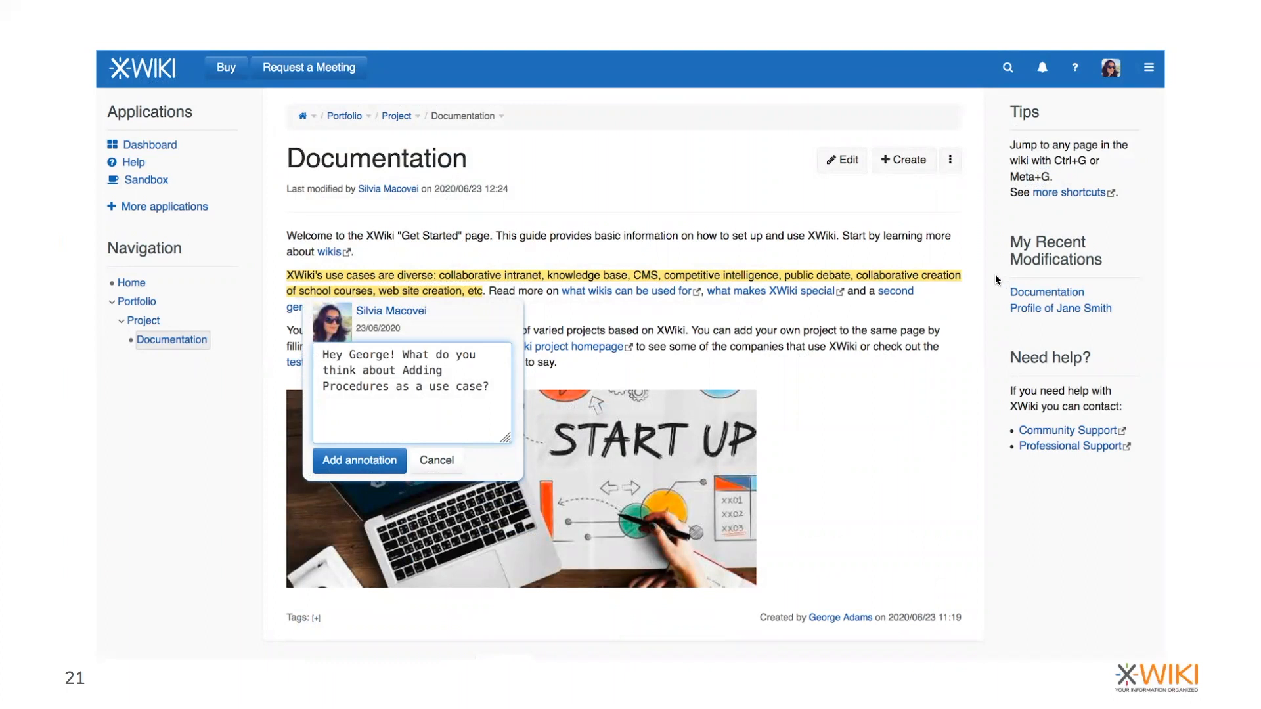
{"action": "left_click", "coordinate": [1042, 67]}
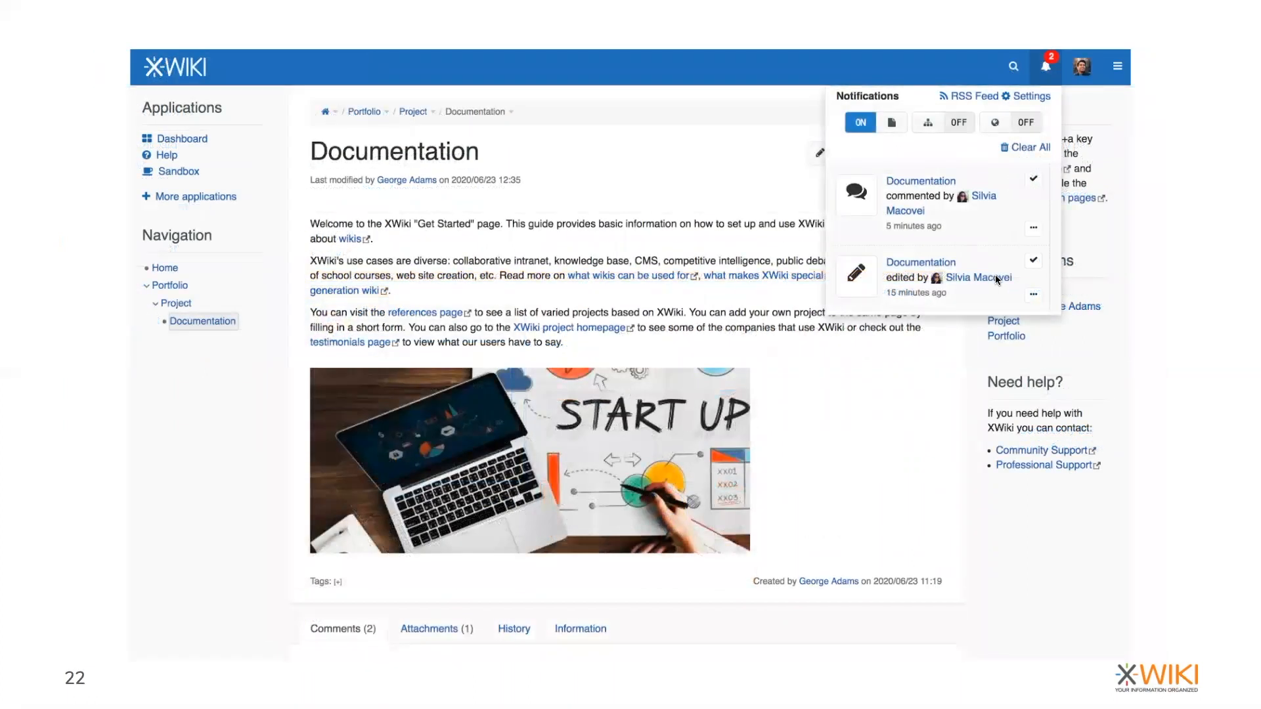
{"action": "mouse_move", "coordinate": [996, 300]}
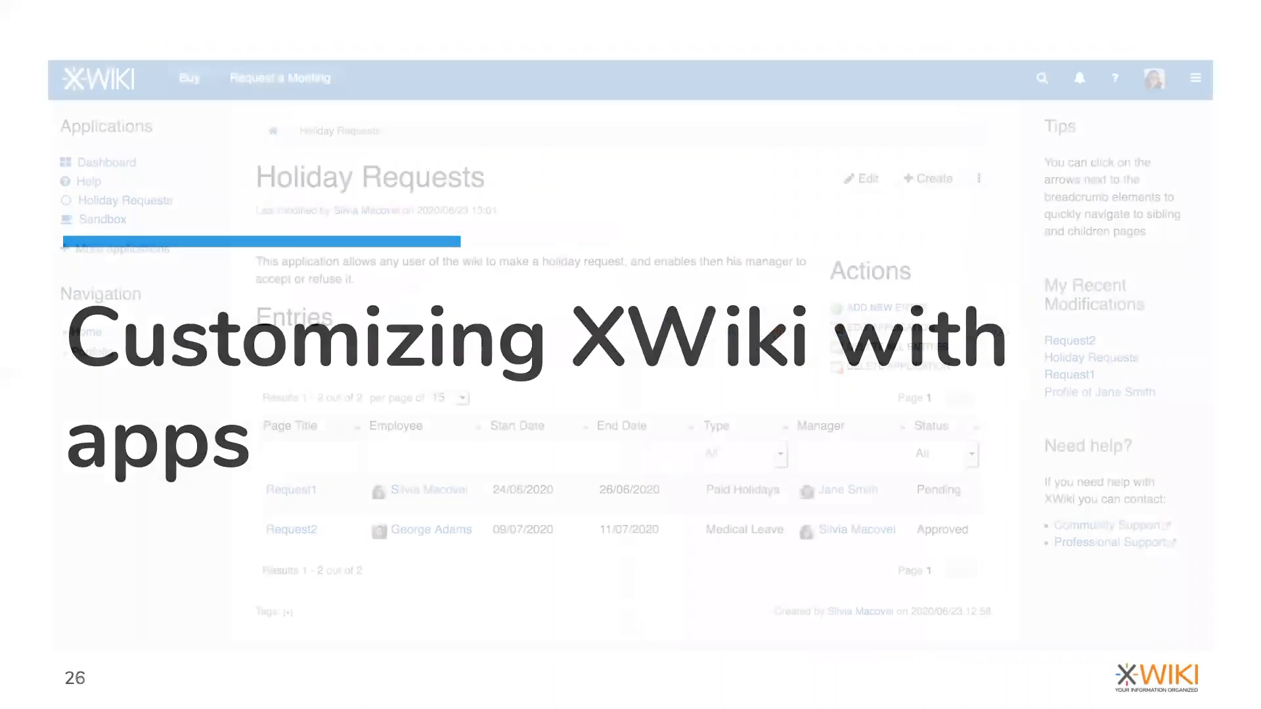
Advance past the meeting calendar app to the Historisches Lexikon der Schweiz custom site
{"action": "key", "text": "Right"}
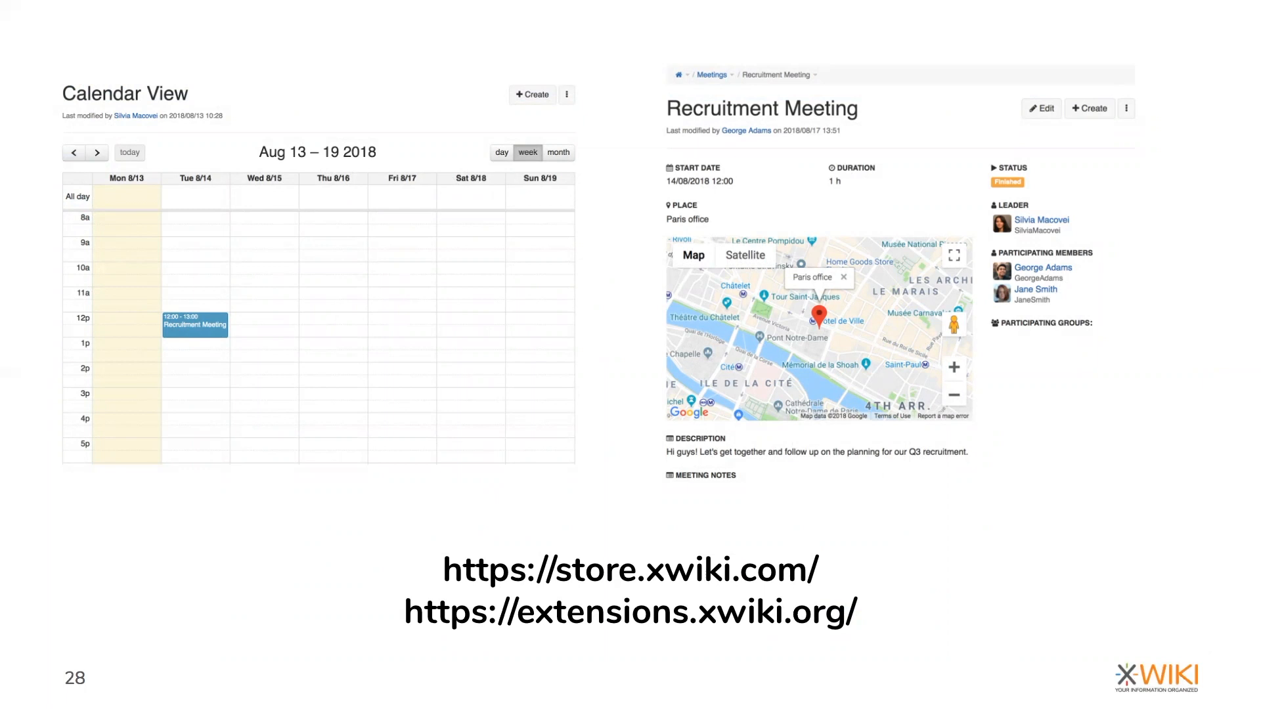
{"action": "key", "text": "Right"}
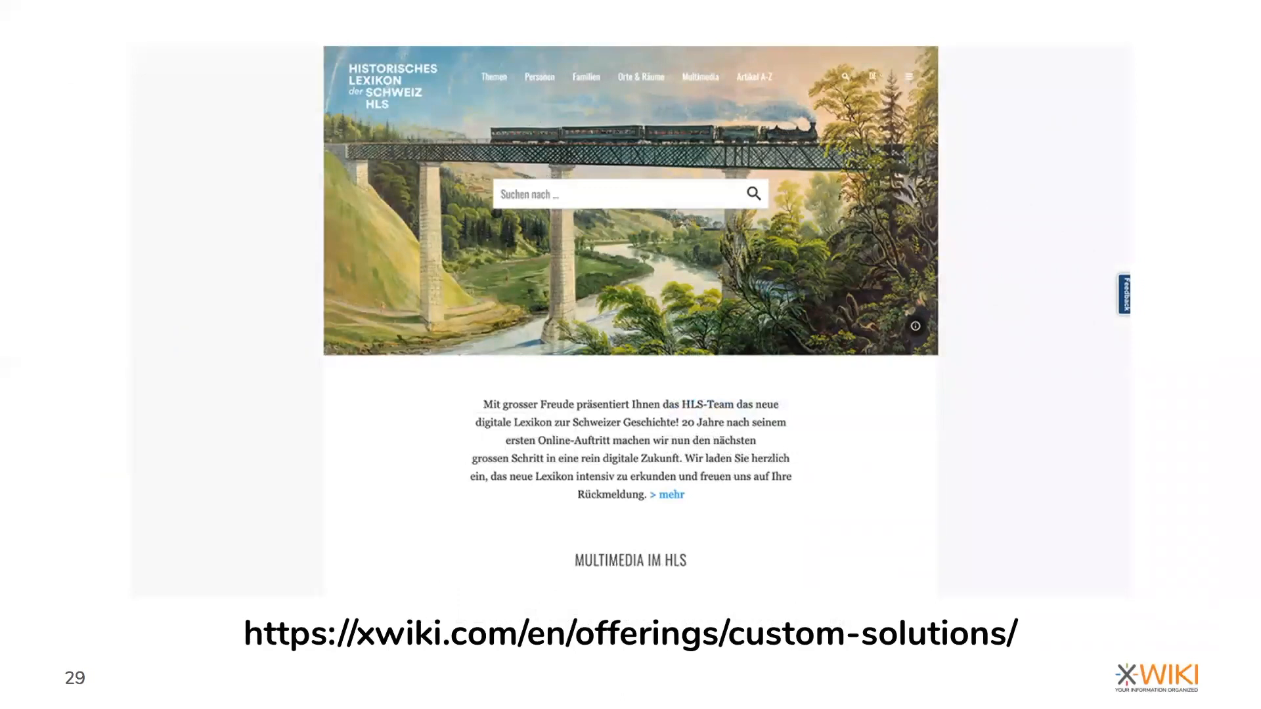